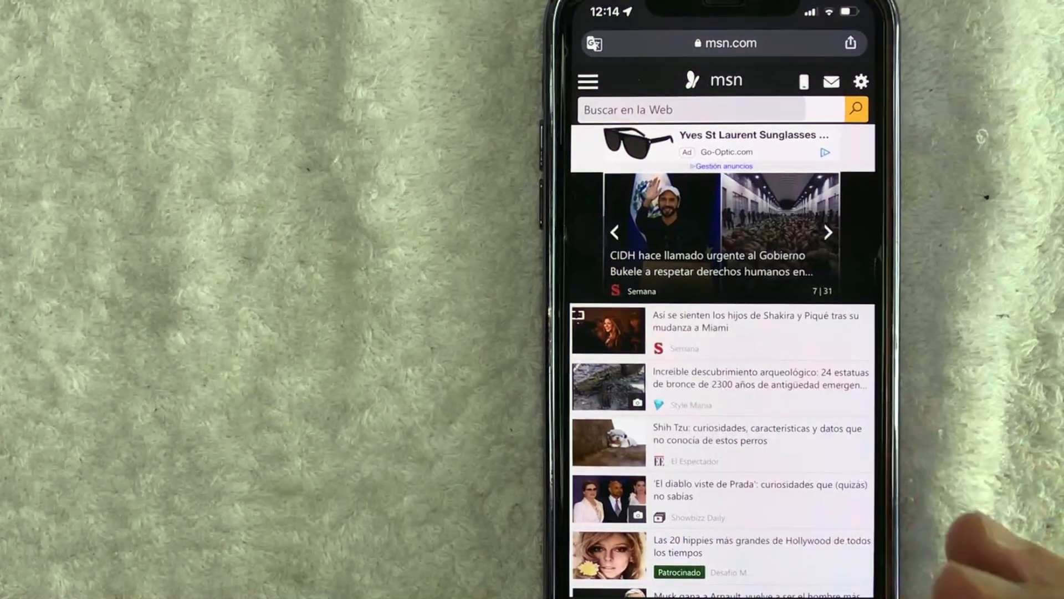
Step: Translate the Spanish MSN homepage to English via the address-bar translate icon
click(828, 232)
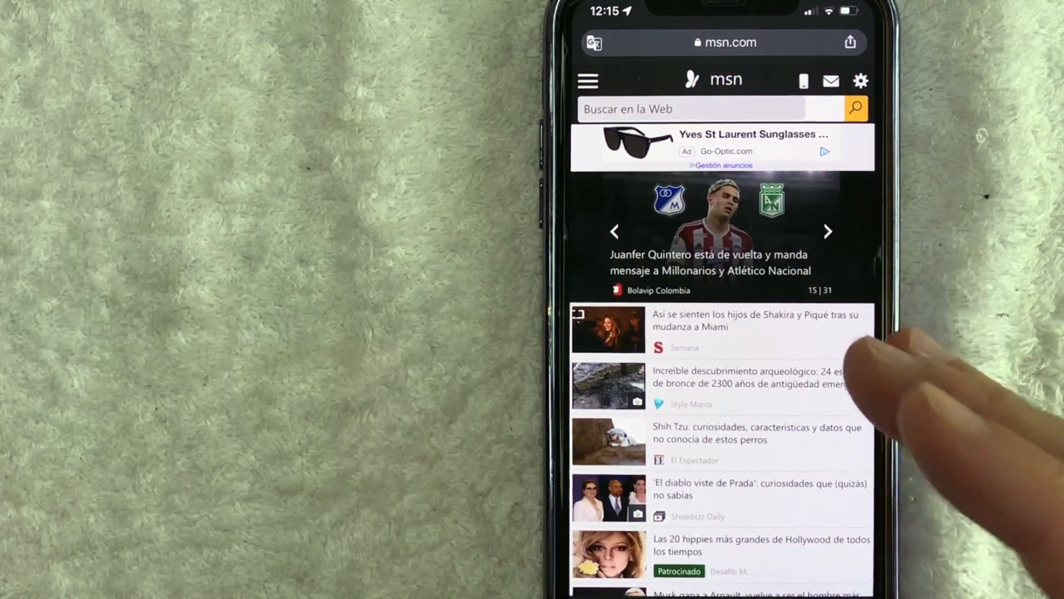
click(828, 232)
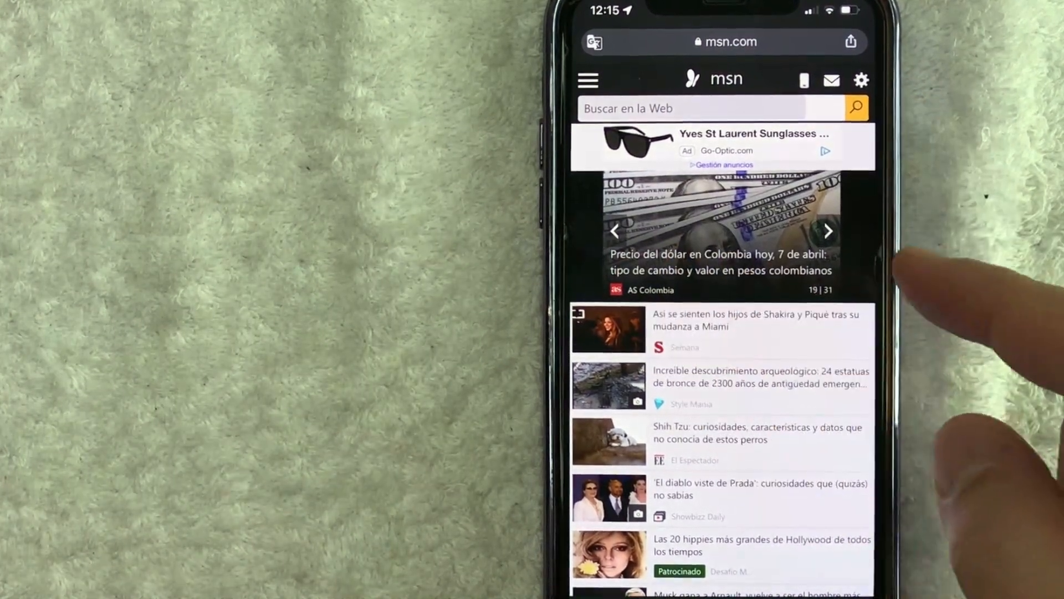
click(828, 231)
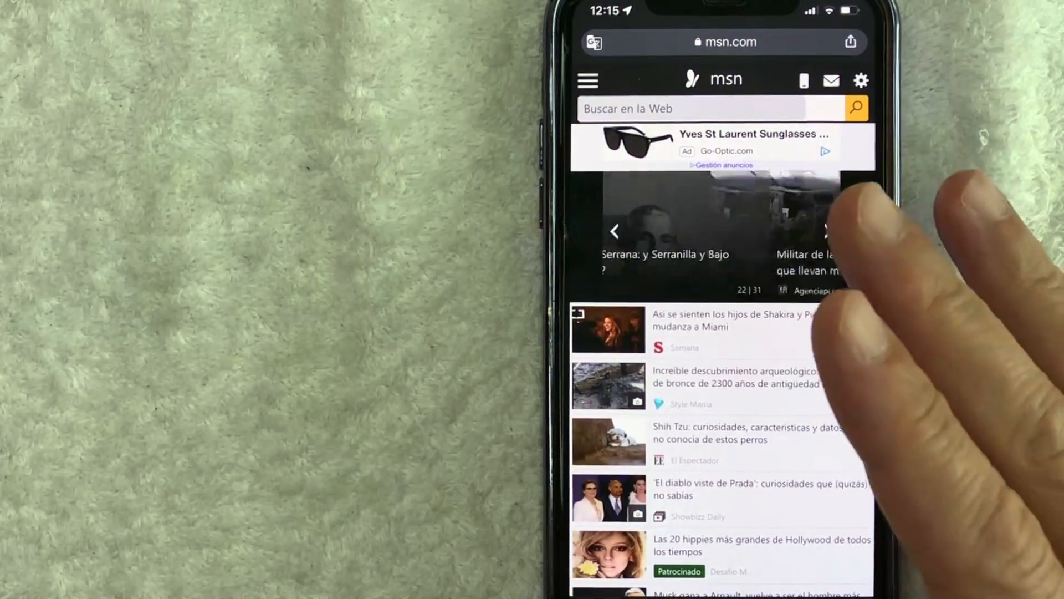
click(828, 228)
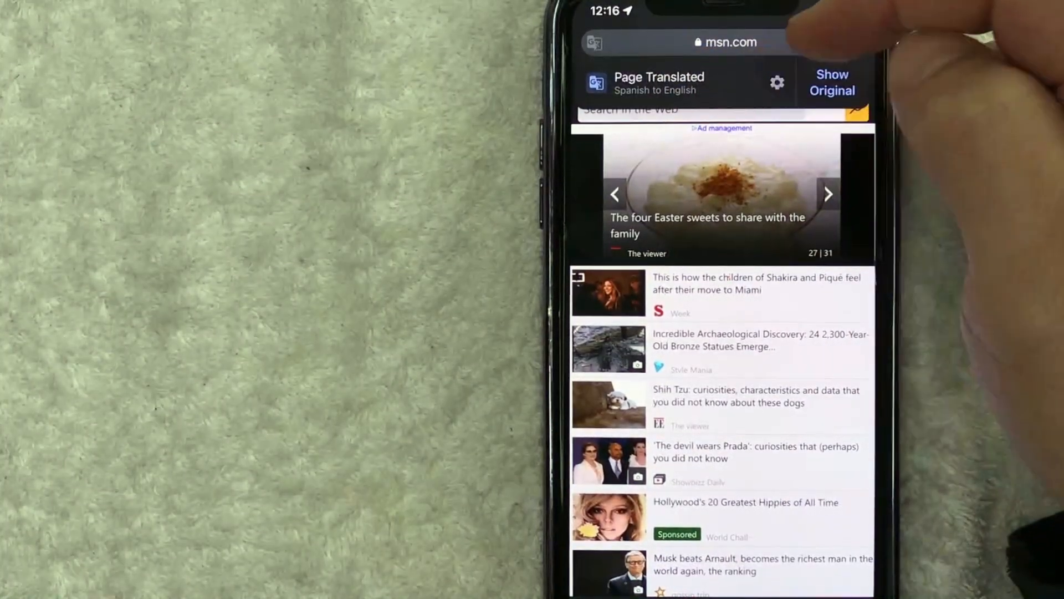
scroll(down, 3)
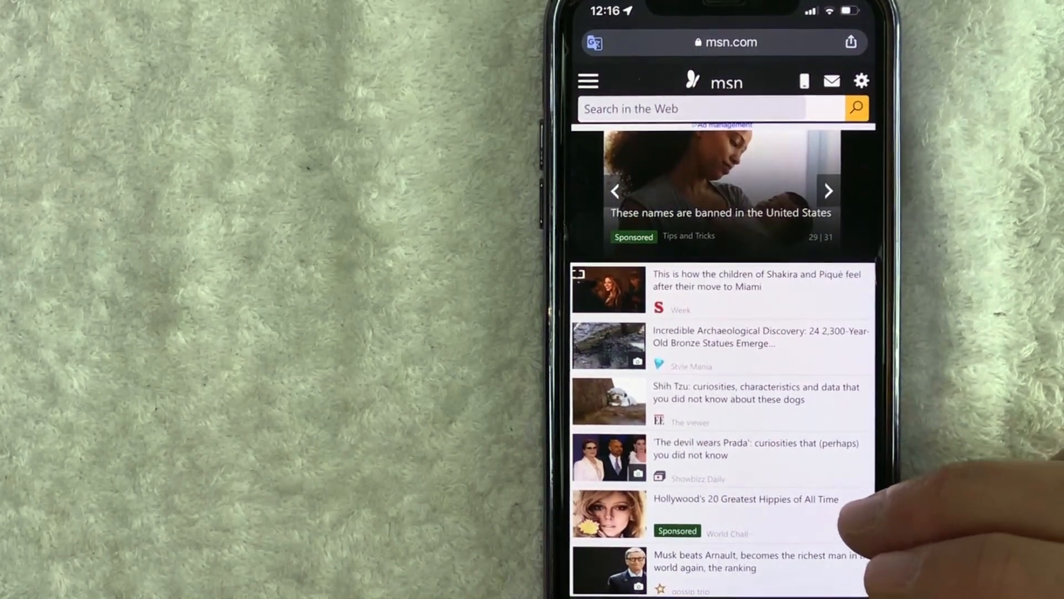
scroll(down, 3)
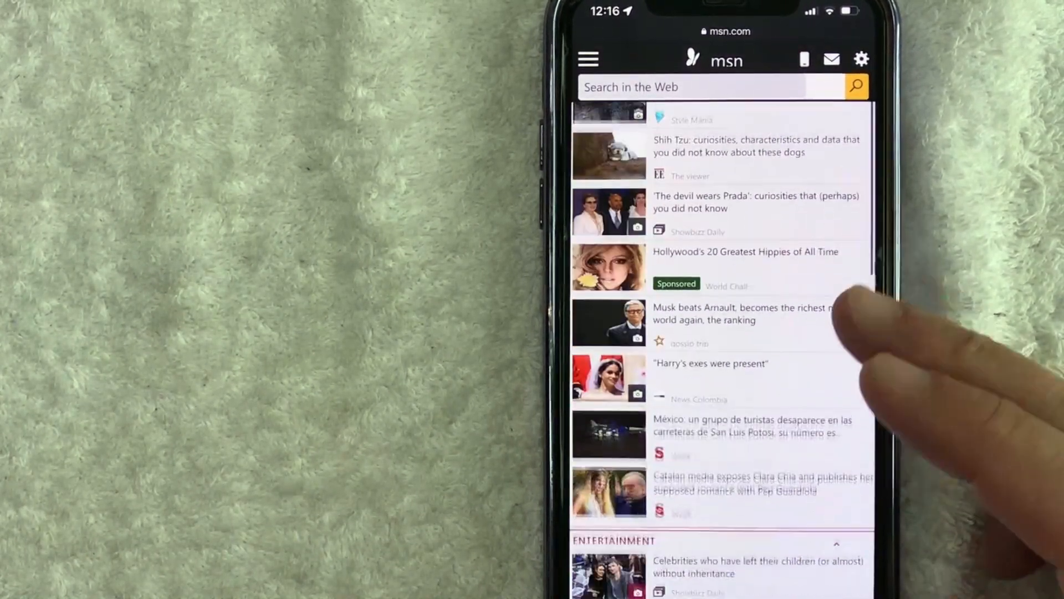
scroll(down, 3)
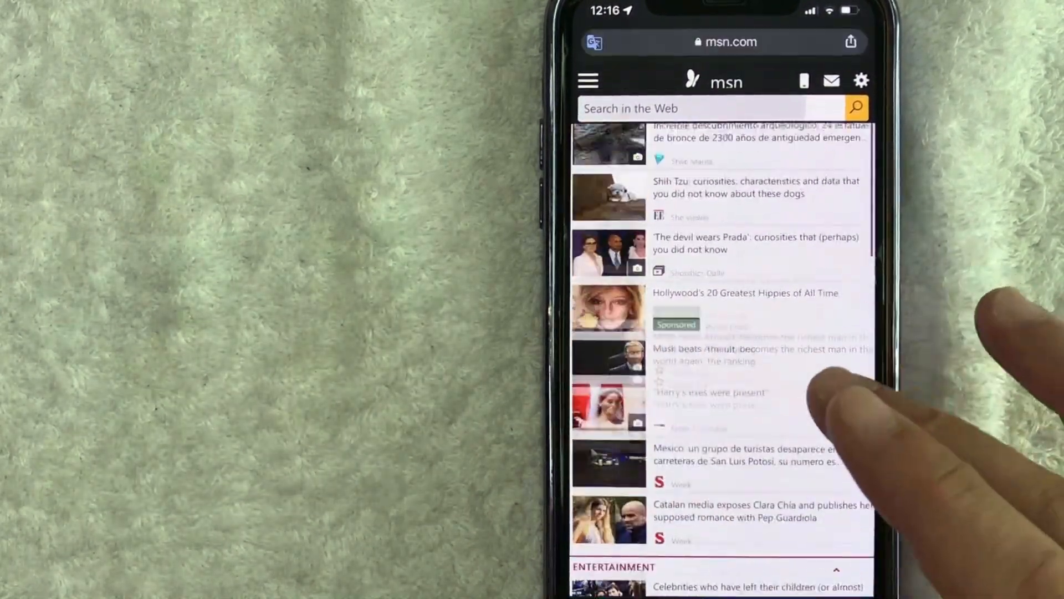
scroll(down, 3)
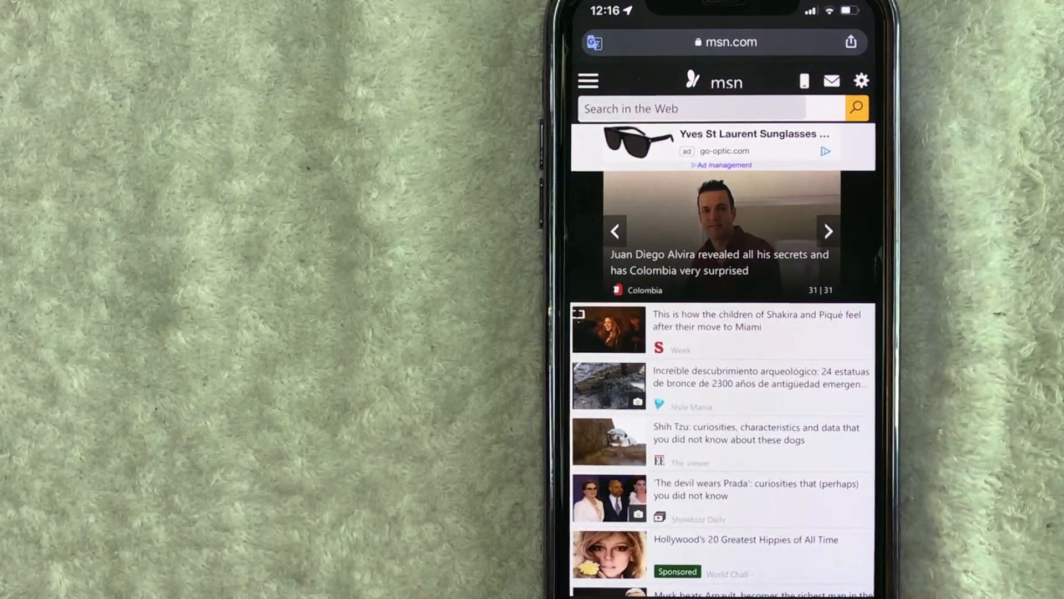
Step: Re-translate the MSN homepage to English using Translate from the three-dot menu
click(827, 231)
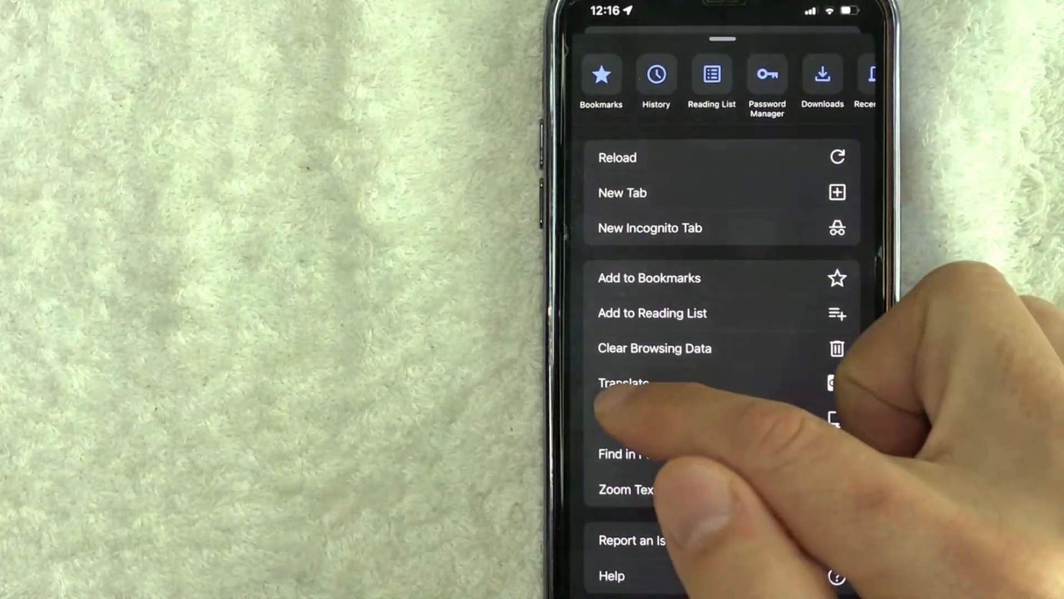
click(623, 383)
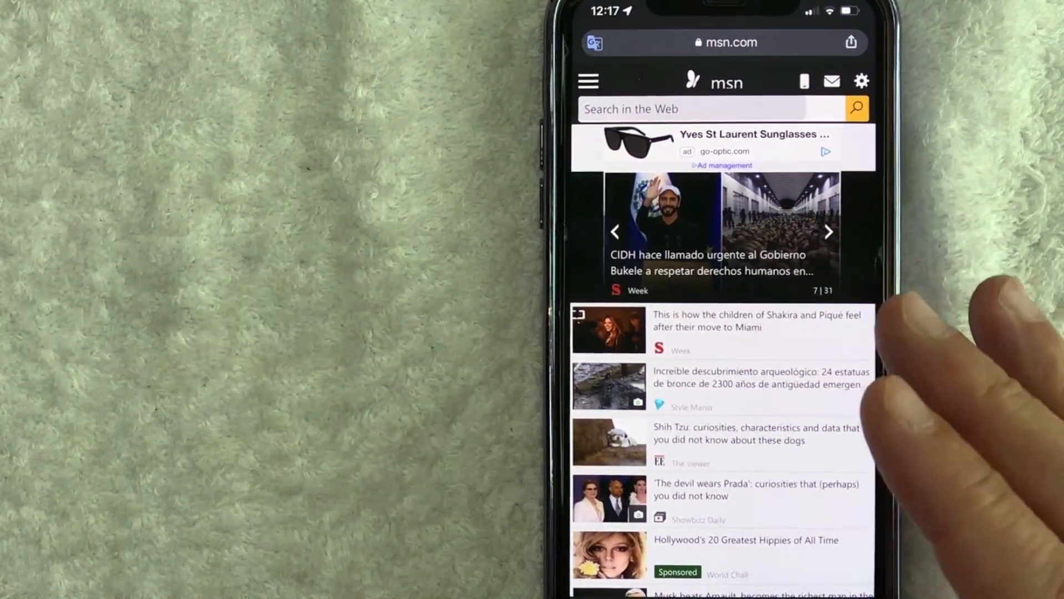
click(828, 232)
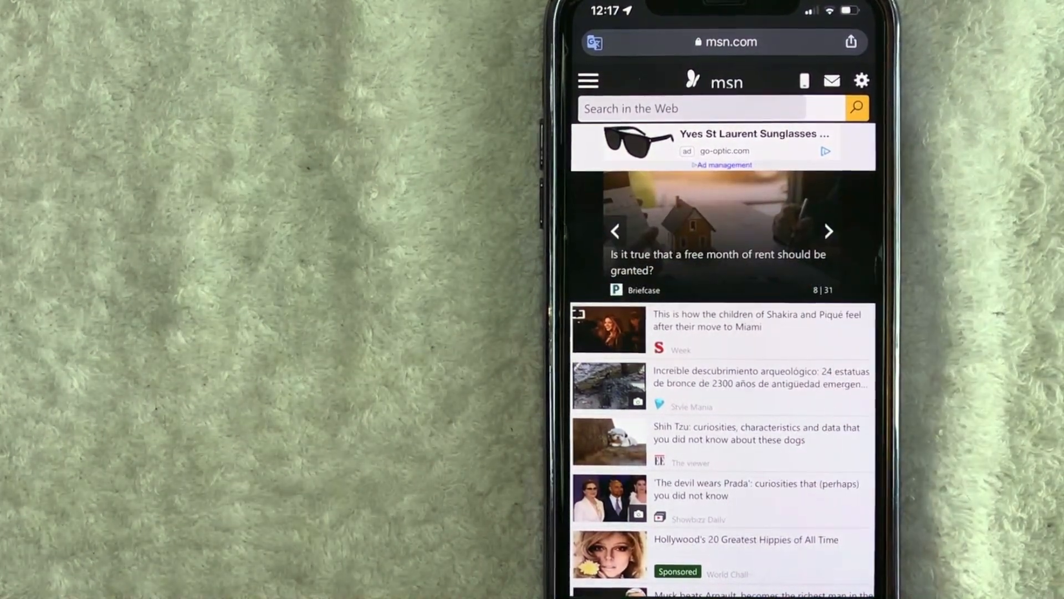